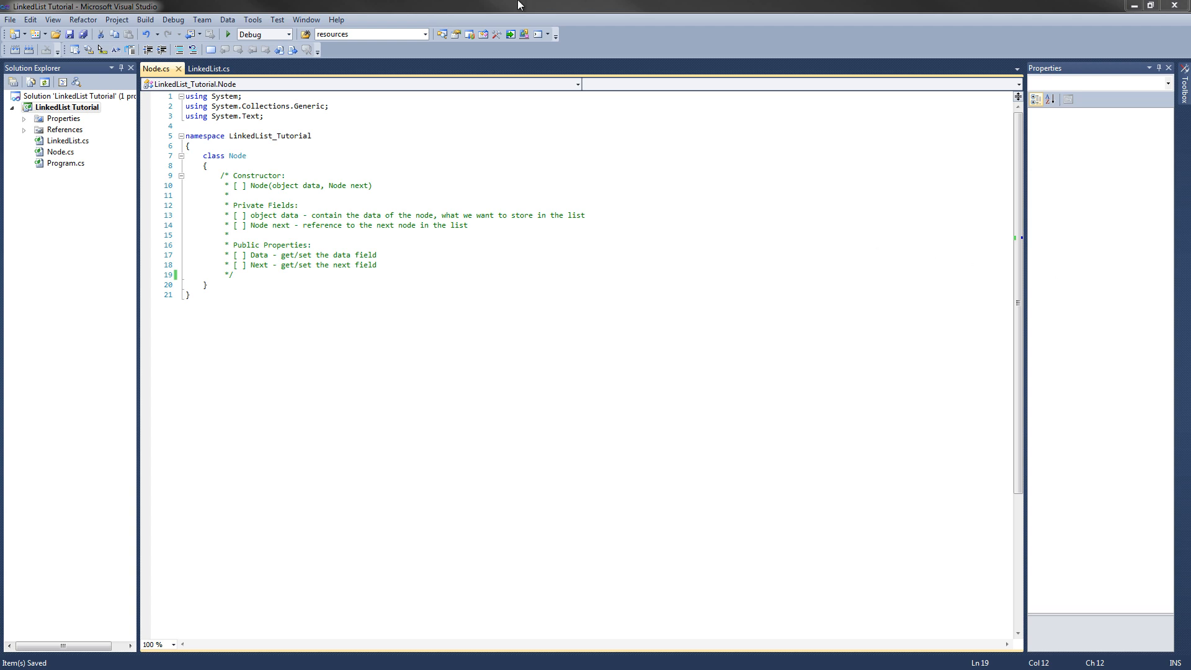
Step: Add the 'public' modifier before 'class Node' on line 7
{"action": "left_click", "coordinate": [204, 156]}
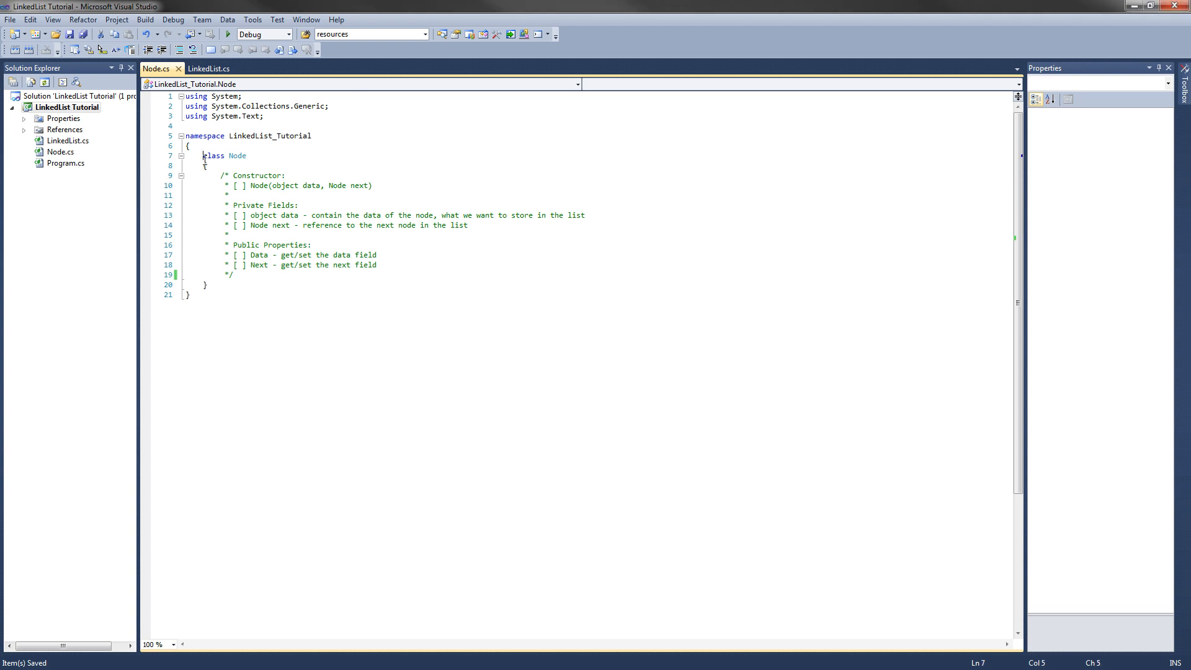
{"action": "type", "text": "public"}
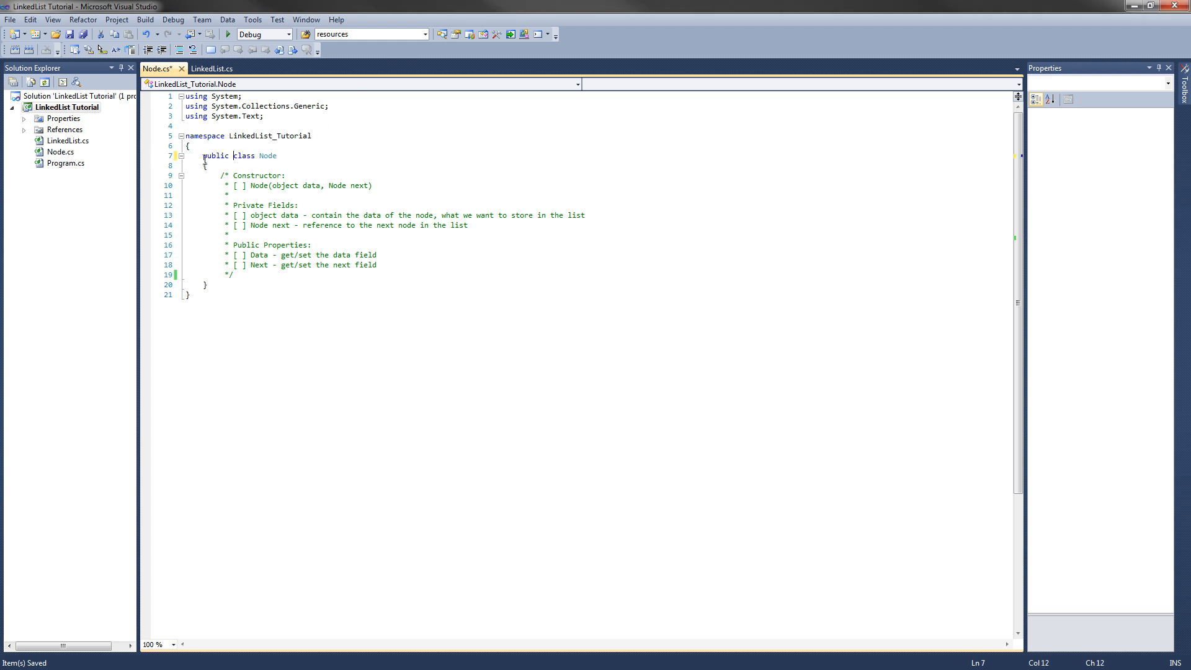
{"action": "left_click", "coordinate": [382, 277]}
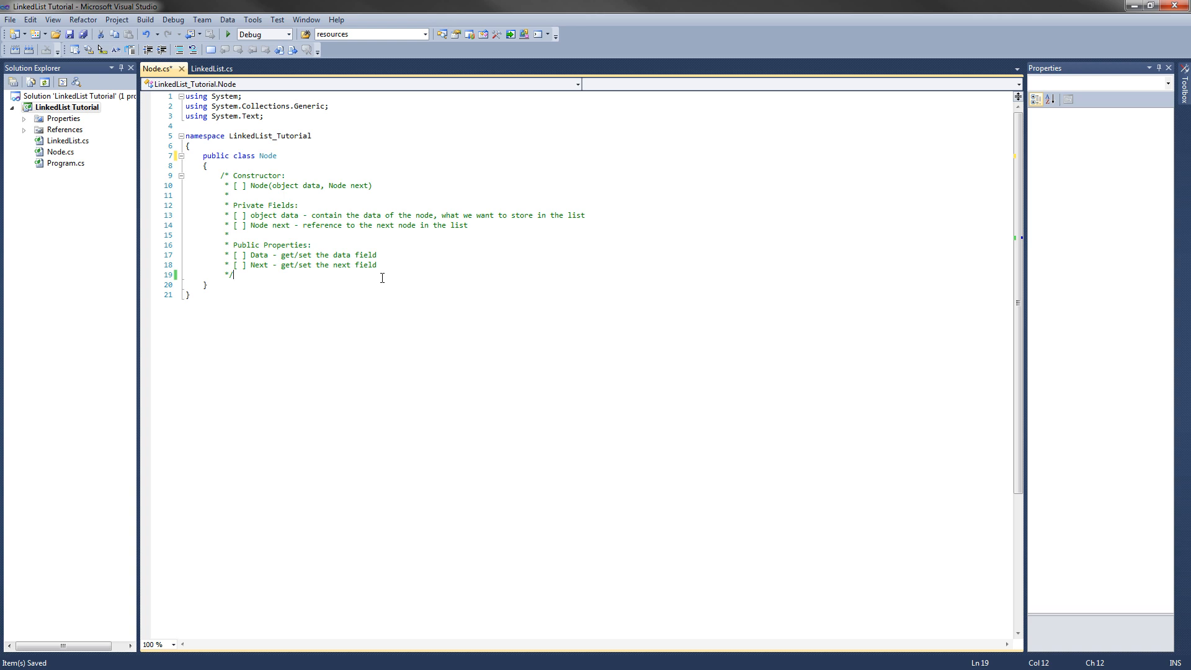
Step: Declare 'private object data;' and 'private Node next;' below the comment block
{"action": "key", "text": "Enter"}
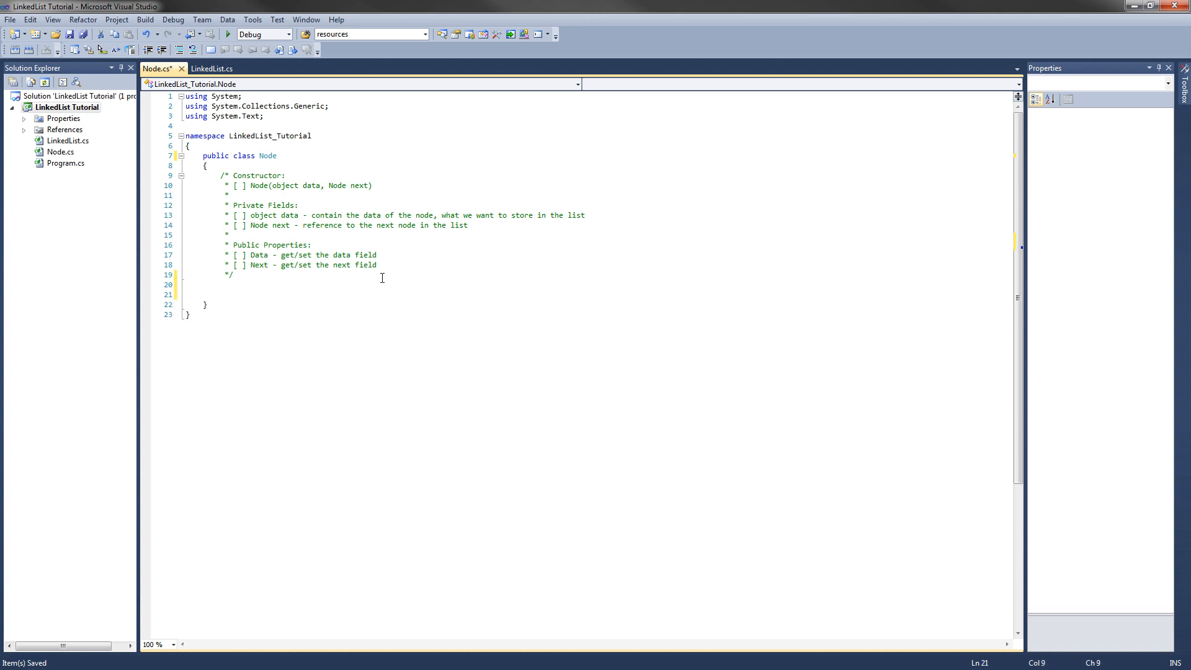
{"action": "type", "text": "private object"}
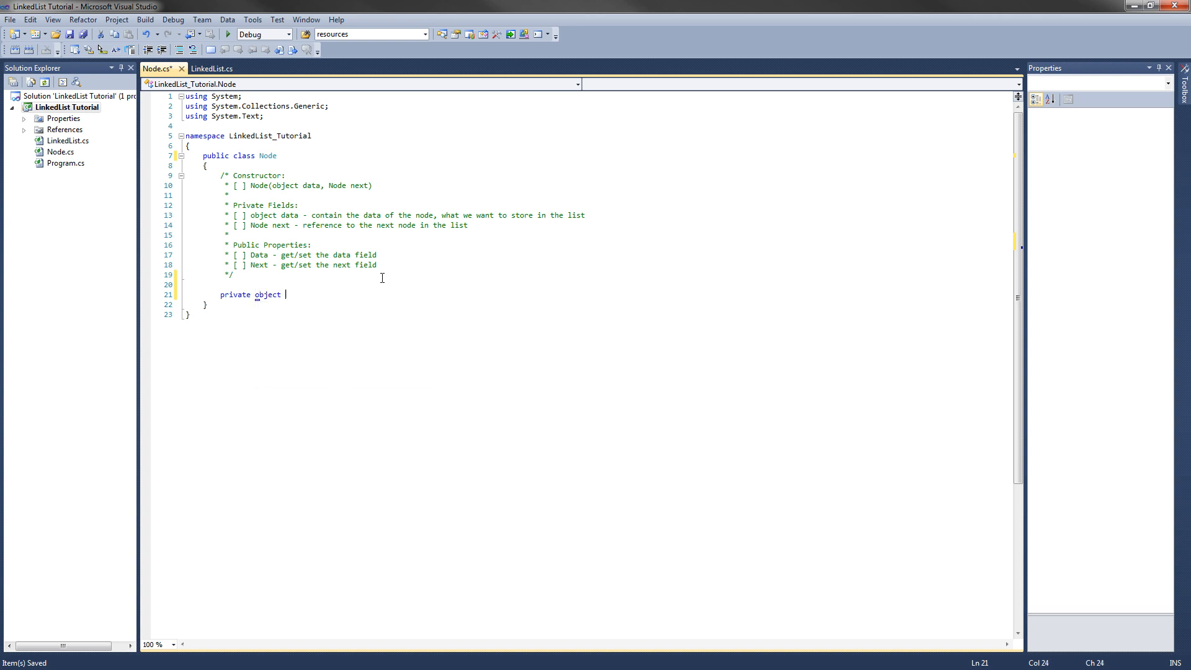
{"action": "type", "text": "data"}
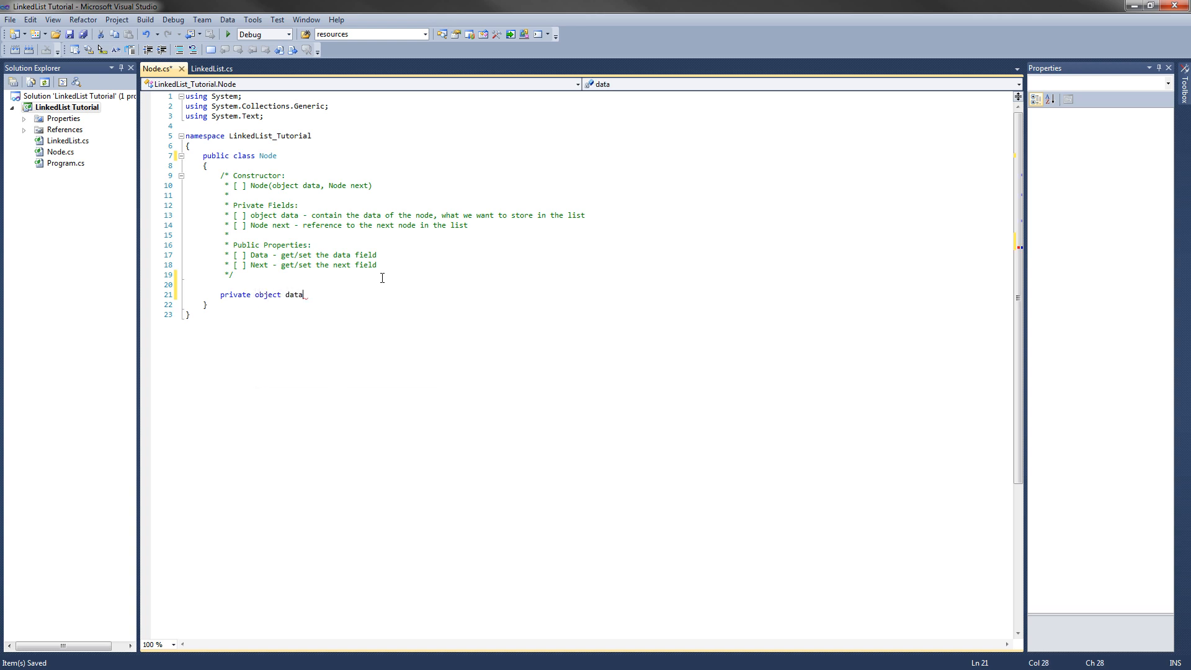
{"action": "type", "text": ";"}
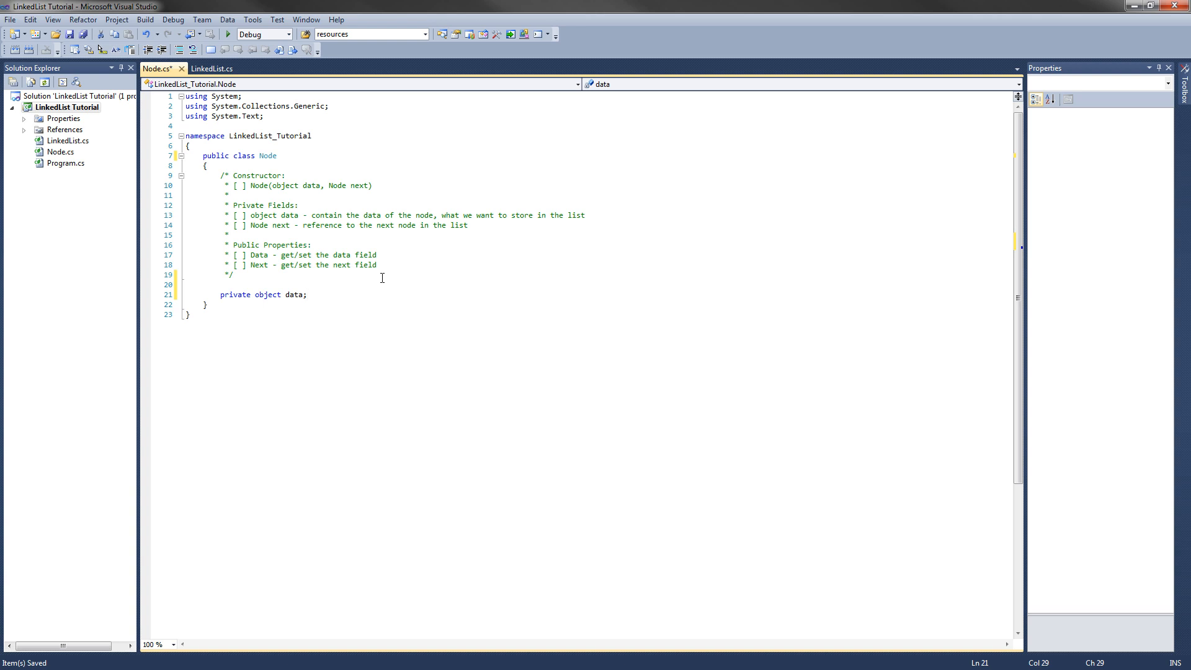
{"action": "type", "text": "private"}
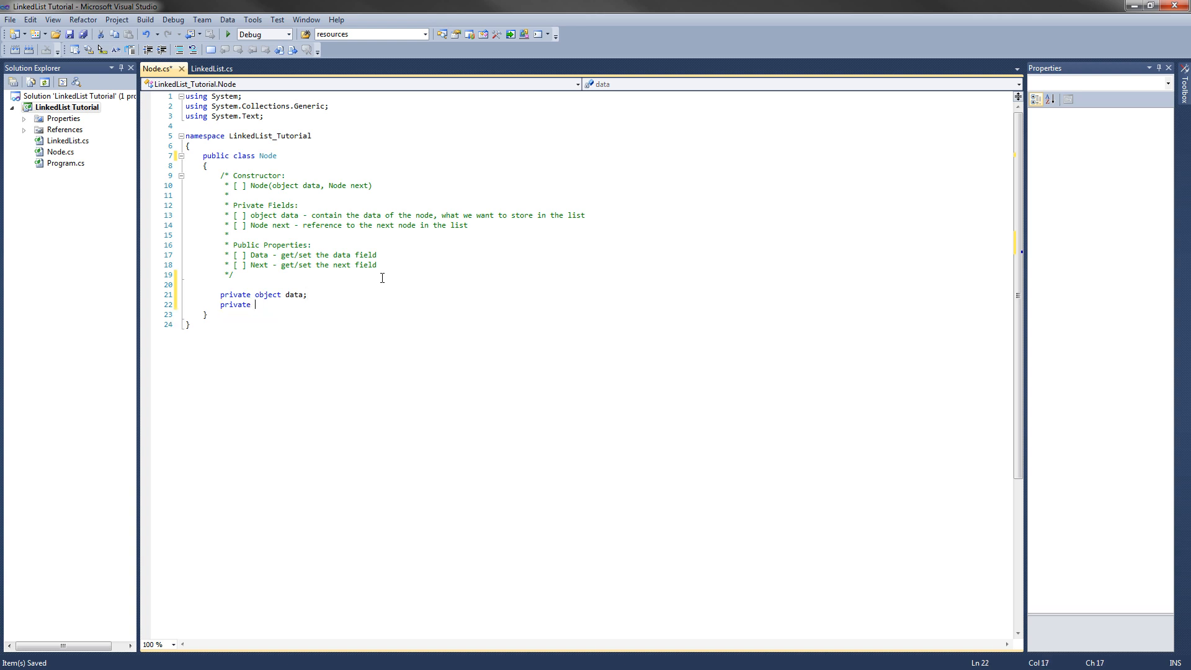
{"action": "type", "text": "Node next"}
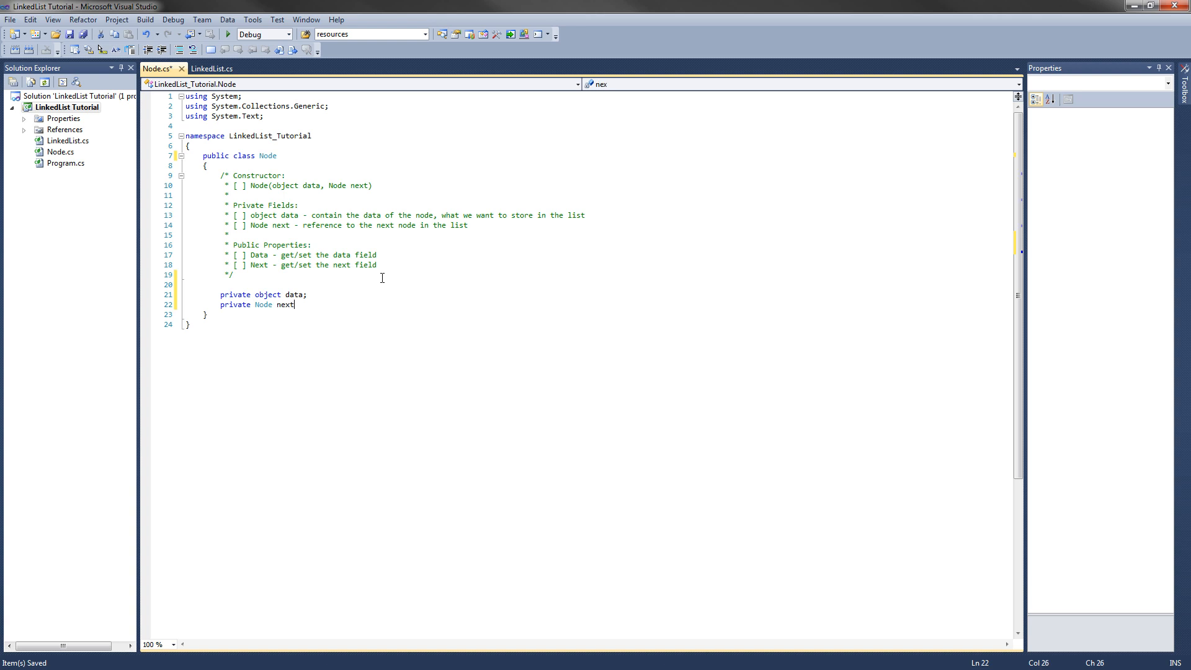
{"action": "type", "text": ";"}
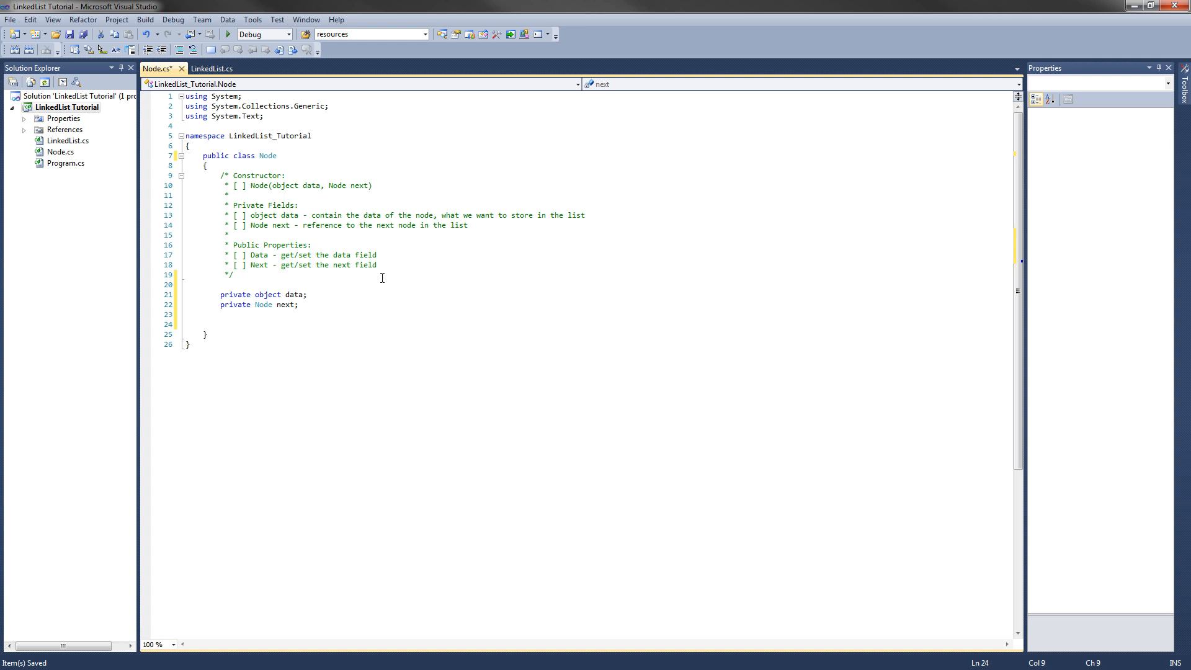
Step: Write 'public Node(object data, Node next)' with body 'this.data = data; this.next = next;'
{"action": "type", "text": "public"}
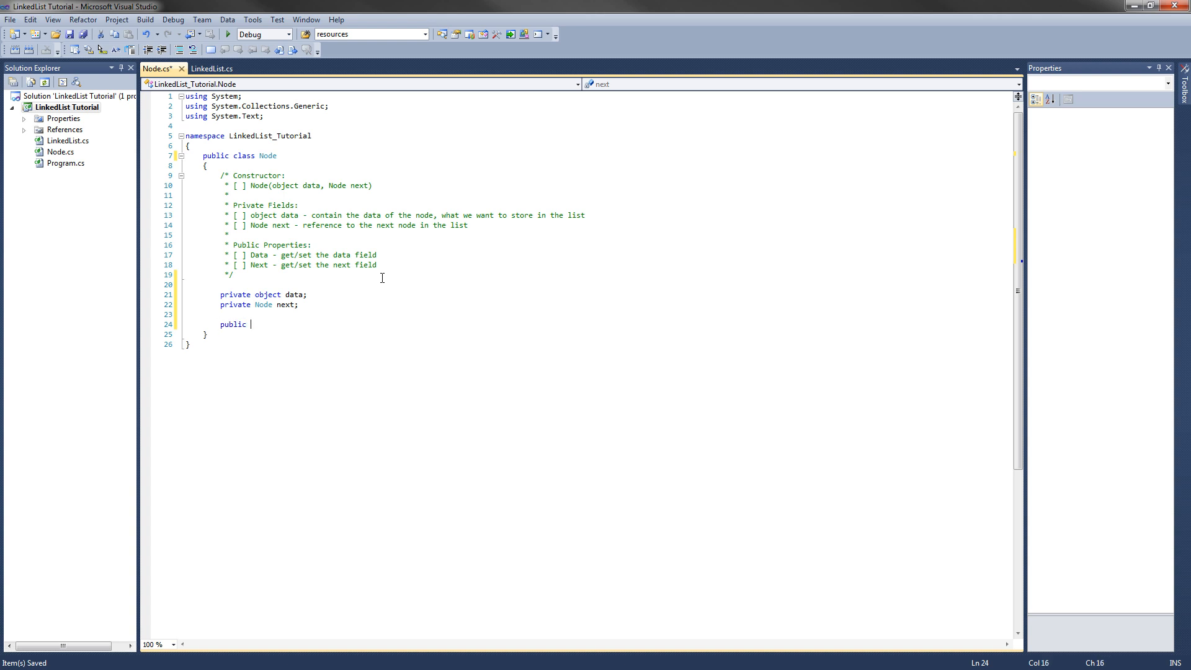
{"action": "type", "text": "Node()"}
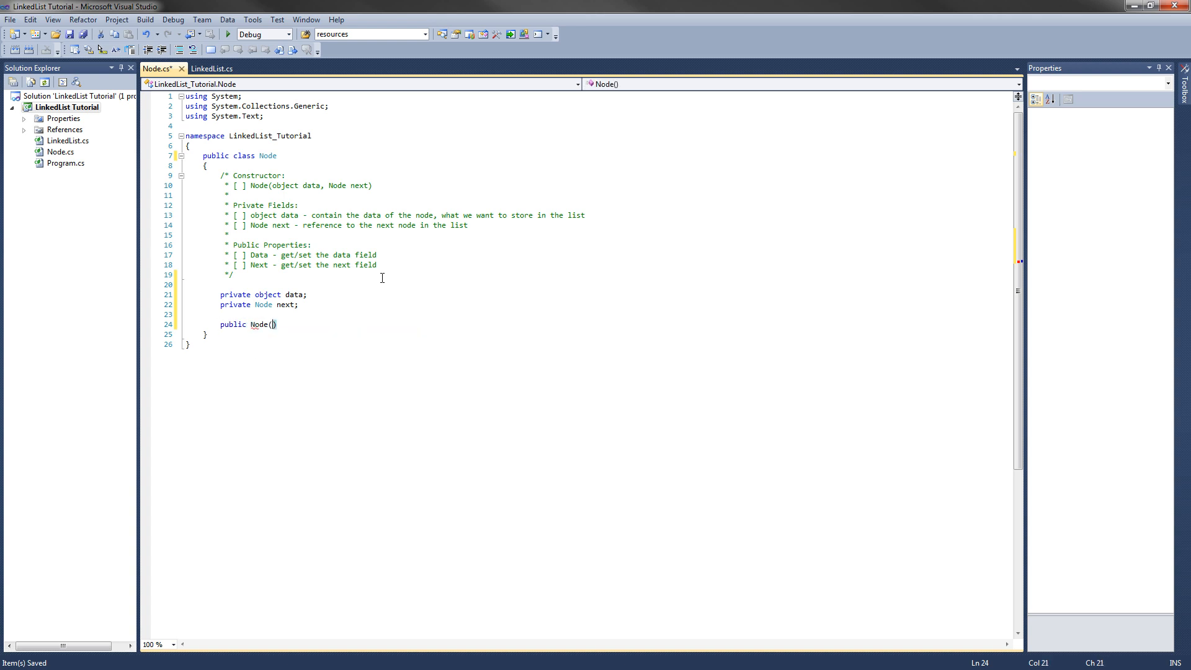
{"action": "type", "text": "object data, Node nex"}
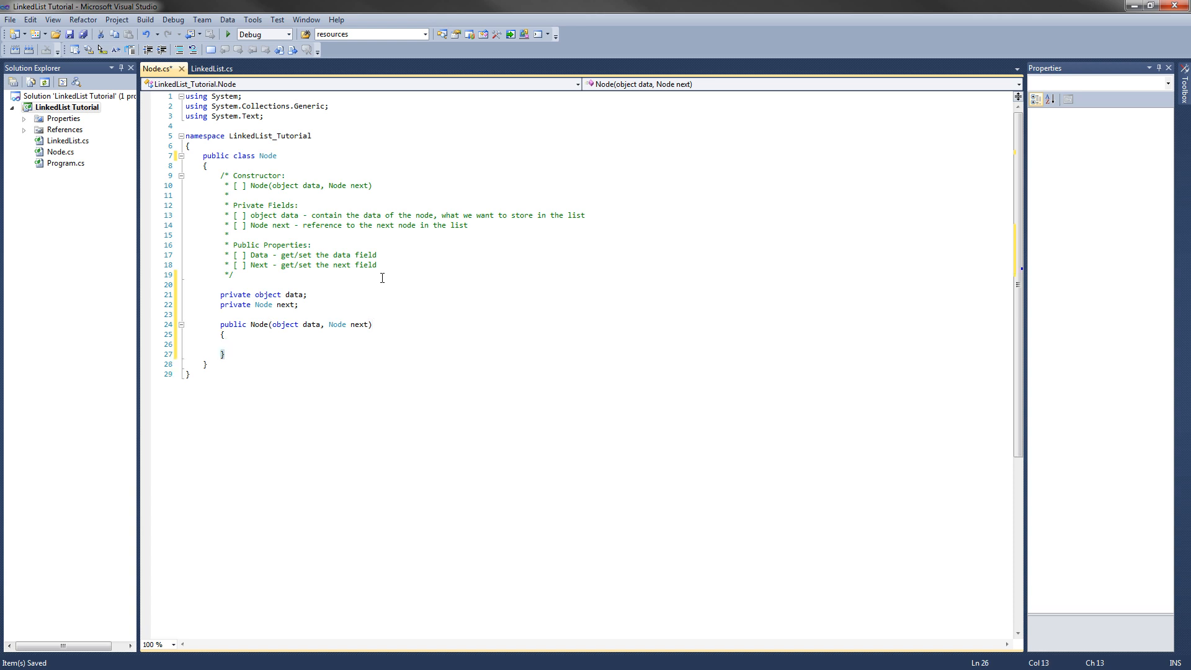
{"action": "type", "text": "this"}
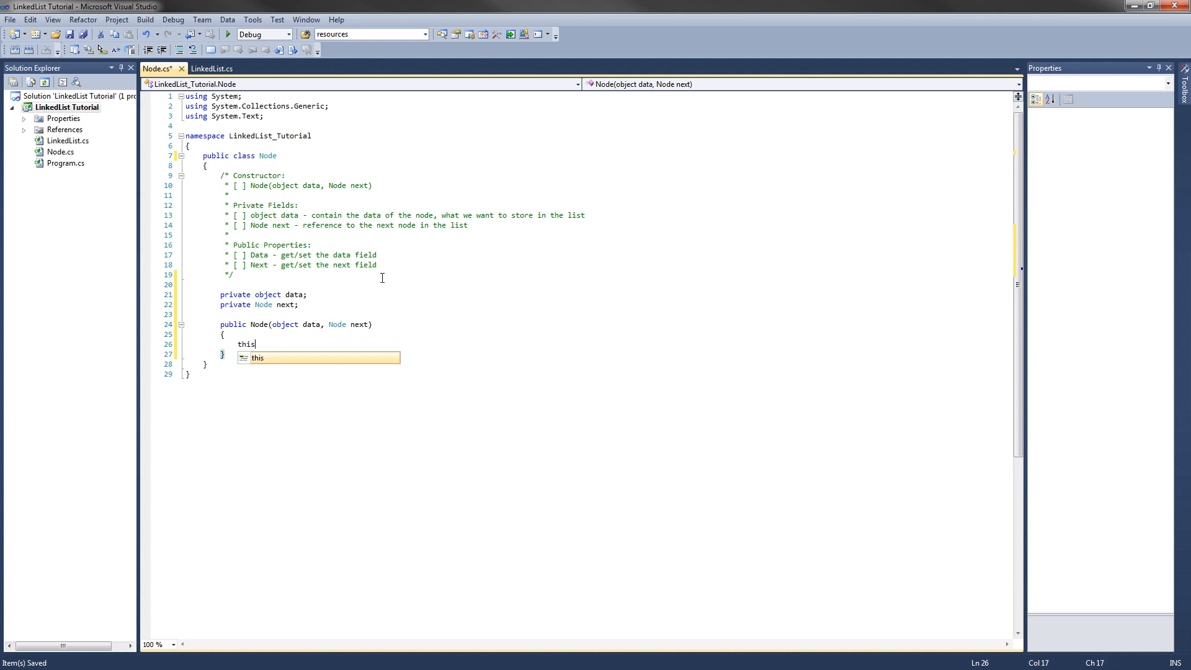
{"action": "type", "text": ".data = data;"}
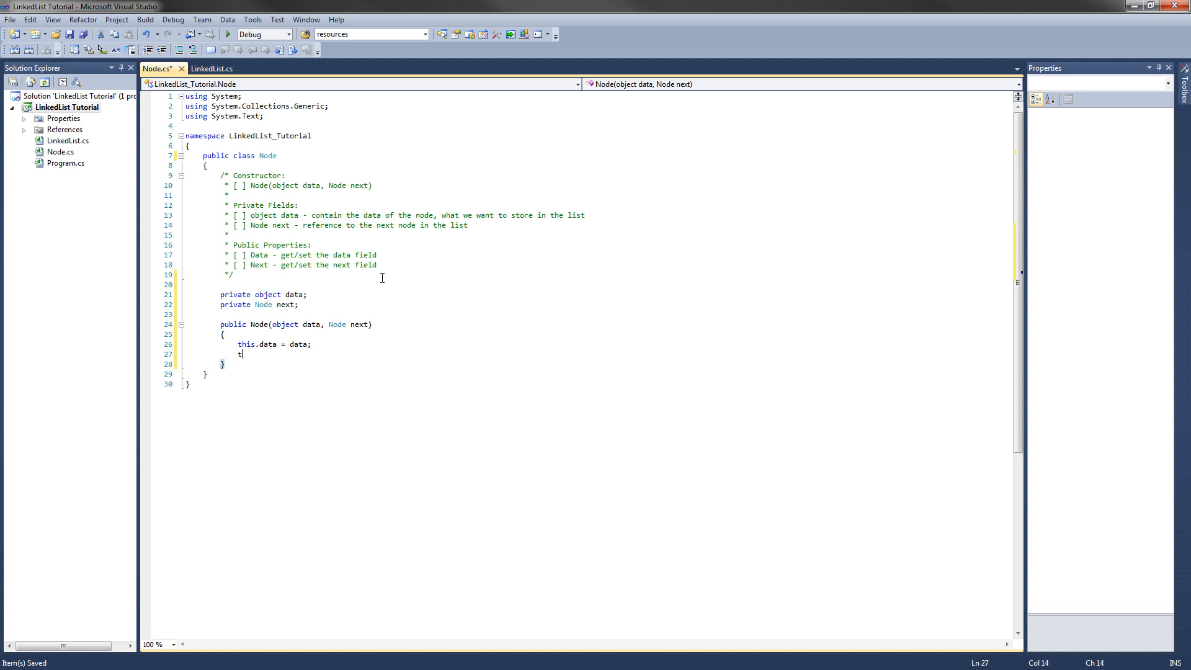
{"action": "type", "text": "his.next ="}
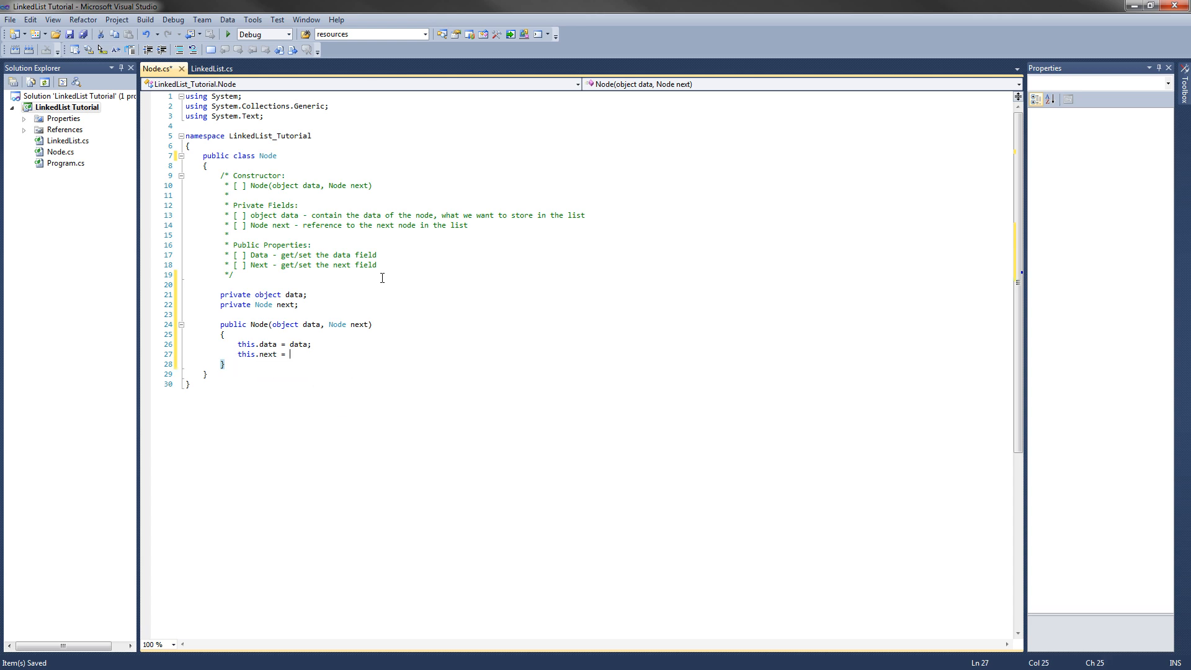
{"action": "type", "text": "next;"}
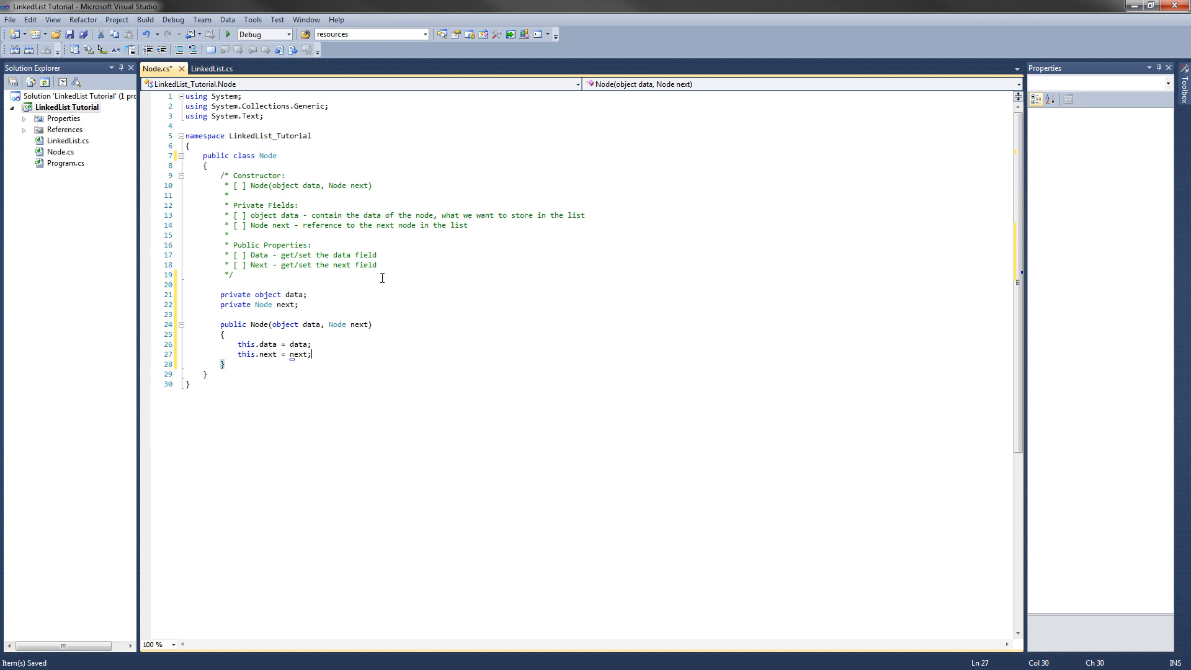
{"action": "left_click", "coordinate": [225, 364]}
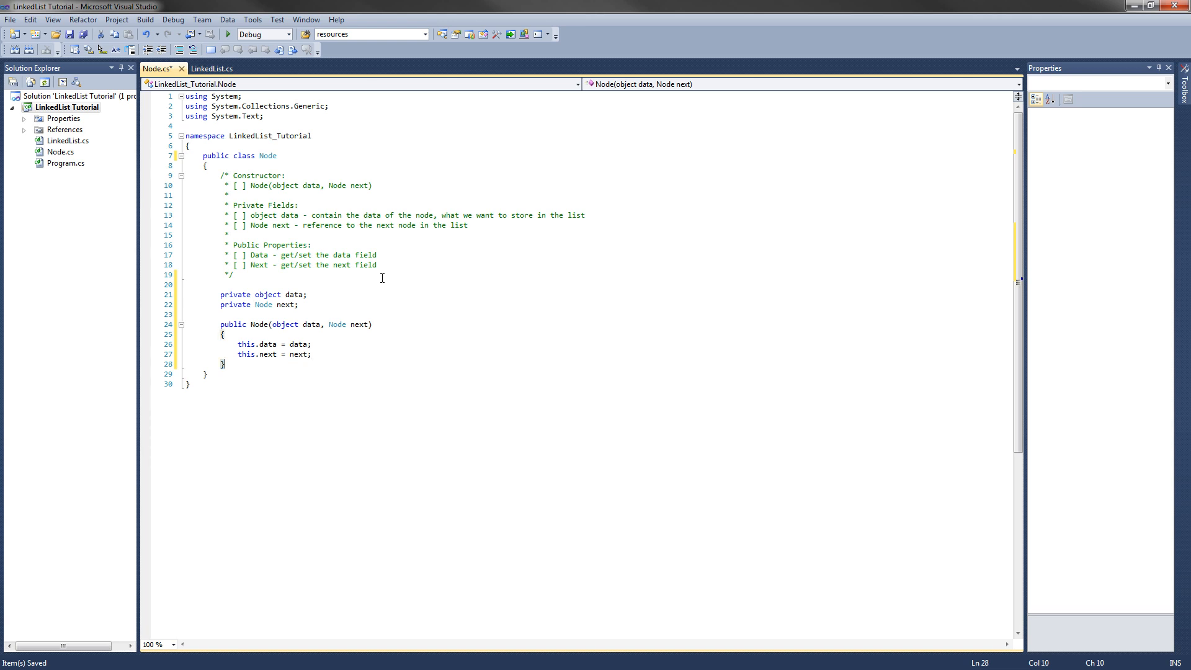
{"action": "key", "text": "enter"}
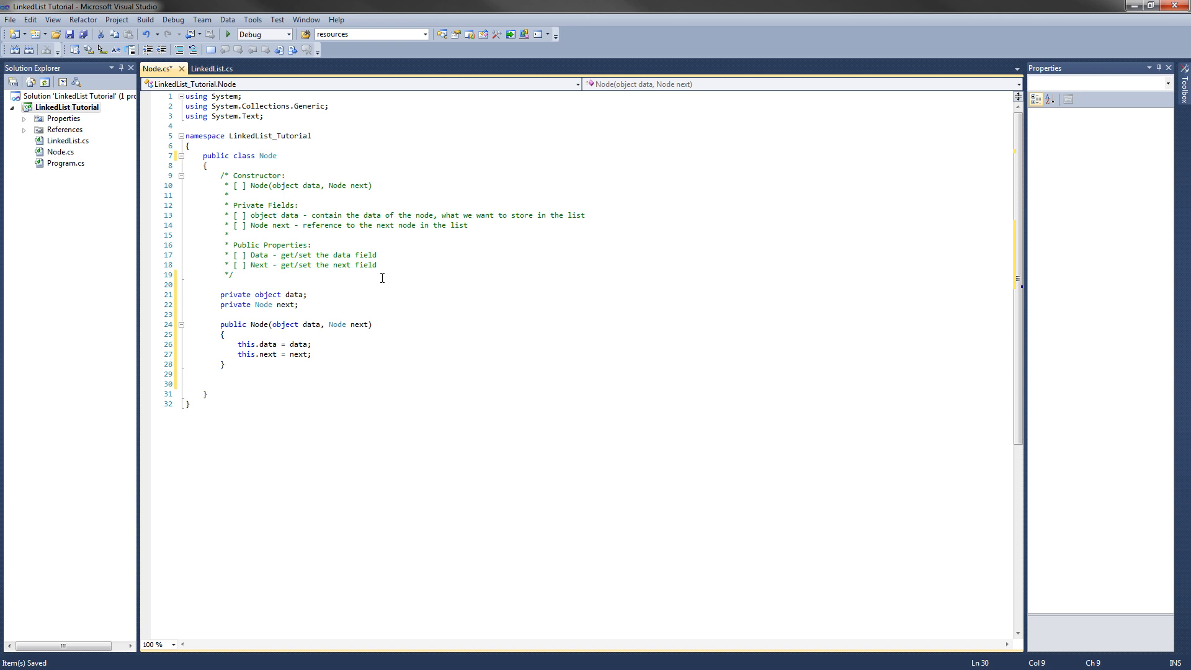
Step: Add 'public object Data' with get returning this.data and set assigning value
{"action": "type", "text": "public o"}
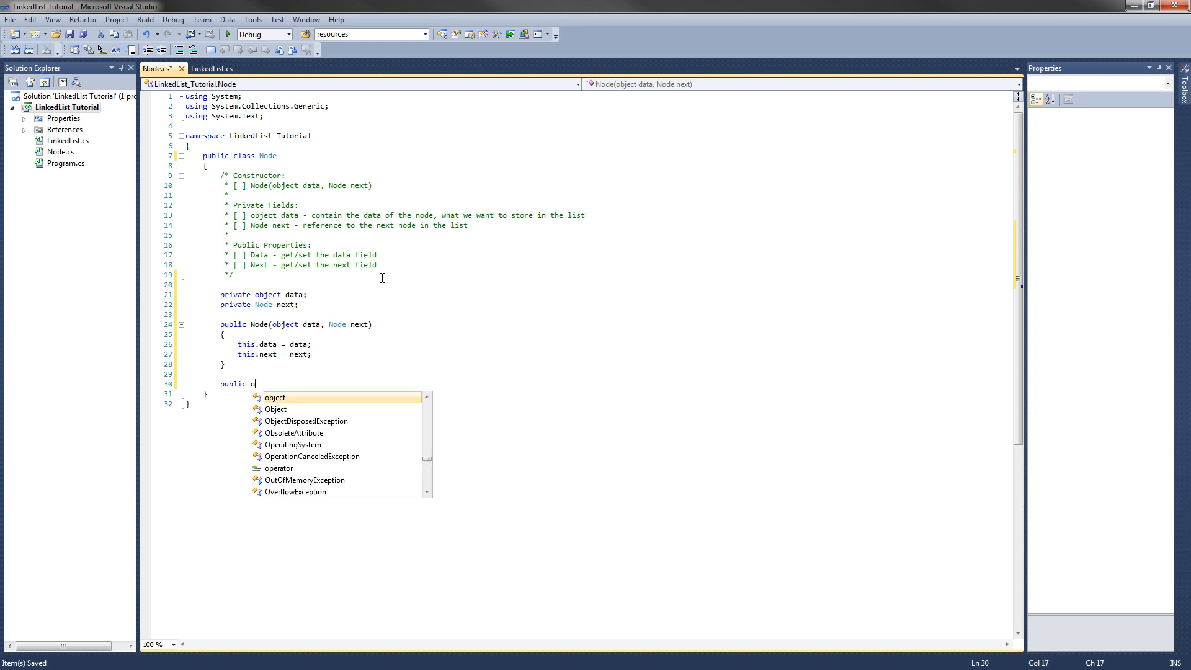
{"action": "type", "text": "bject Data"}
{"action": "type", "text": "{"}
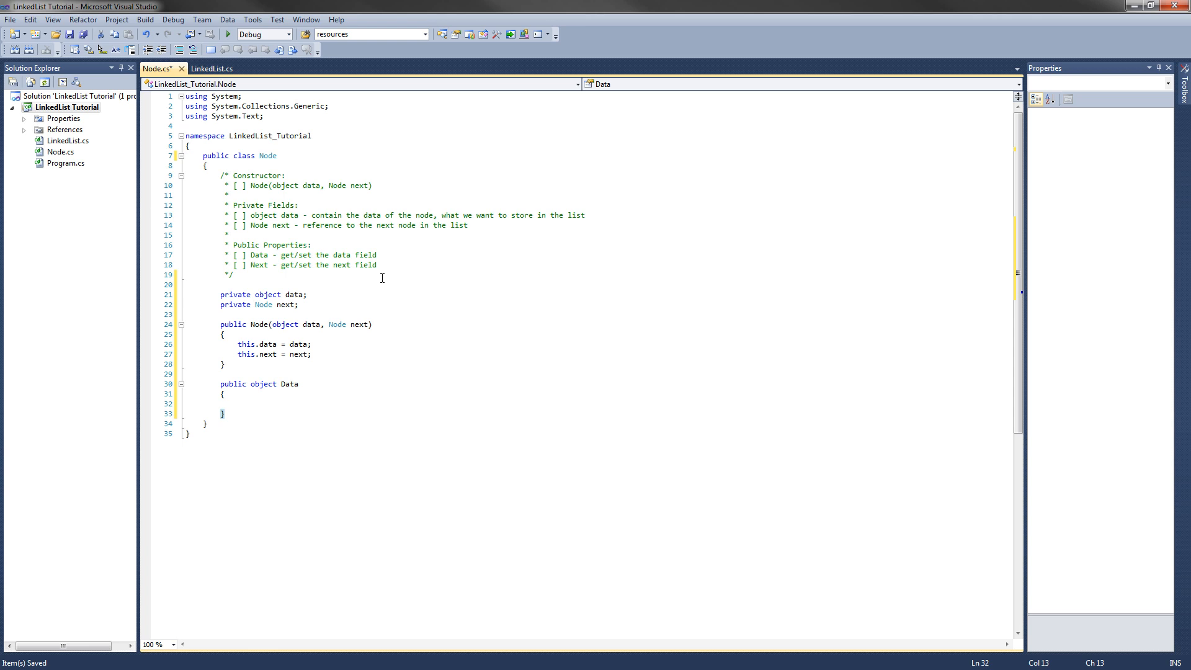
{"action": "type", "text": "get {}"}
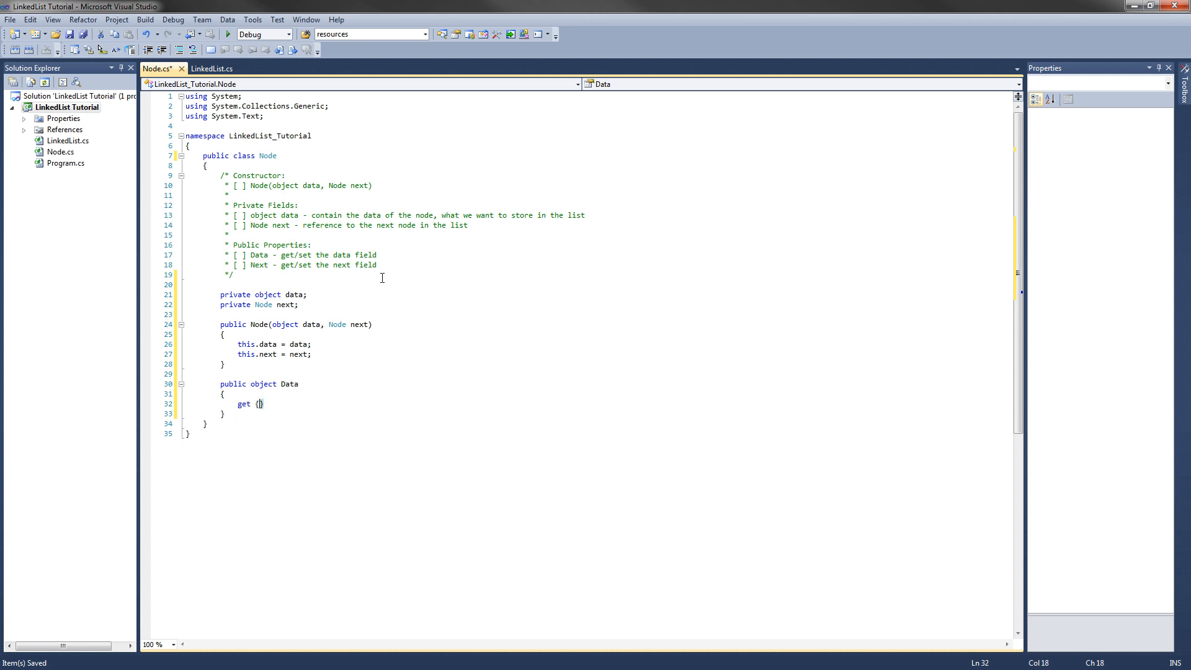
{"action": "type", "text": "return"}
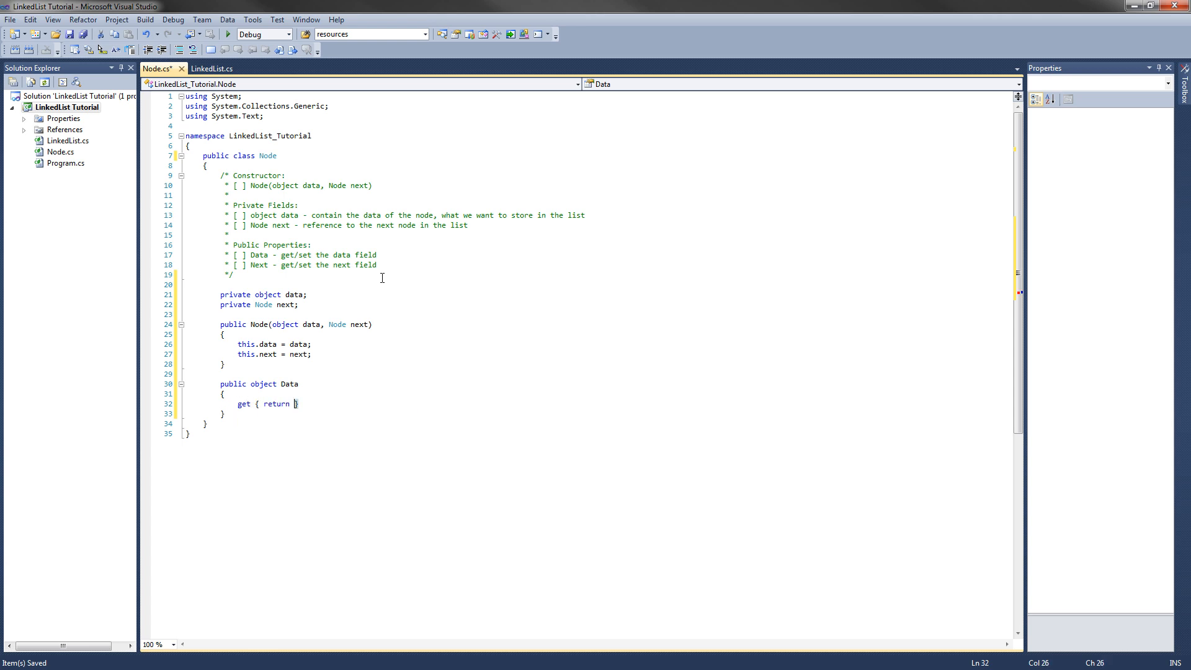
{"action": "type", "text": "this.data;"}
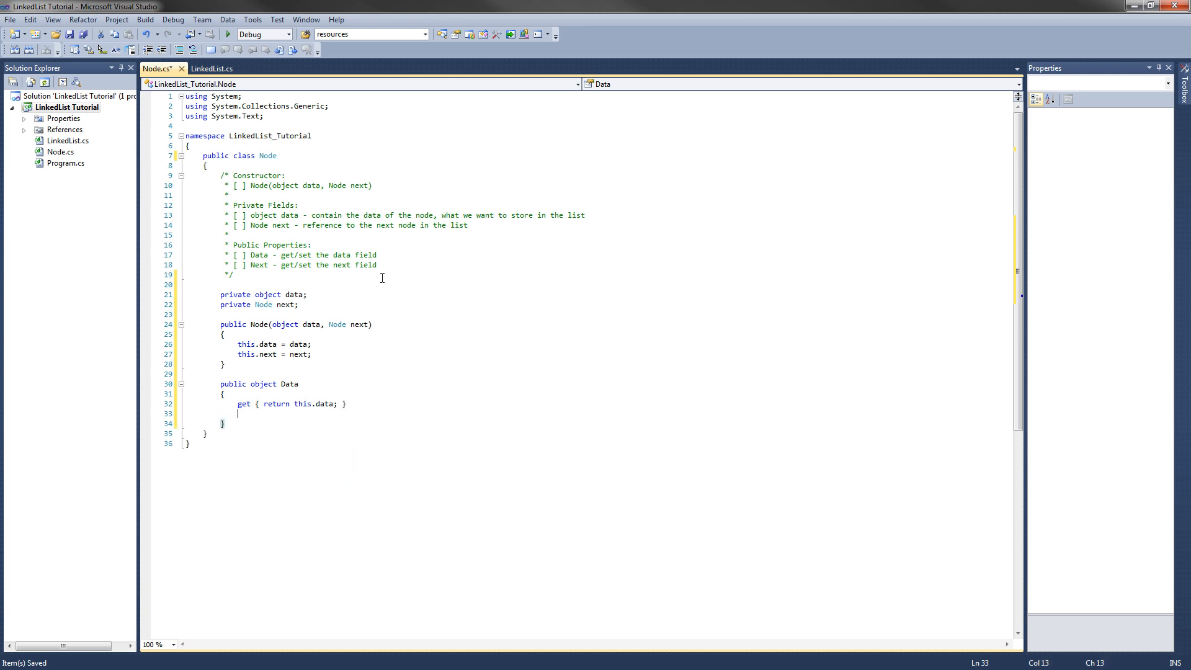
{"action": "type", "text": "set"}
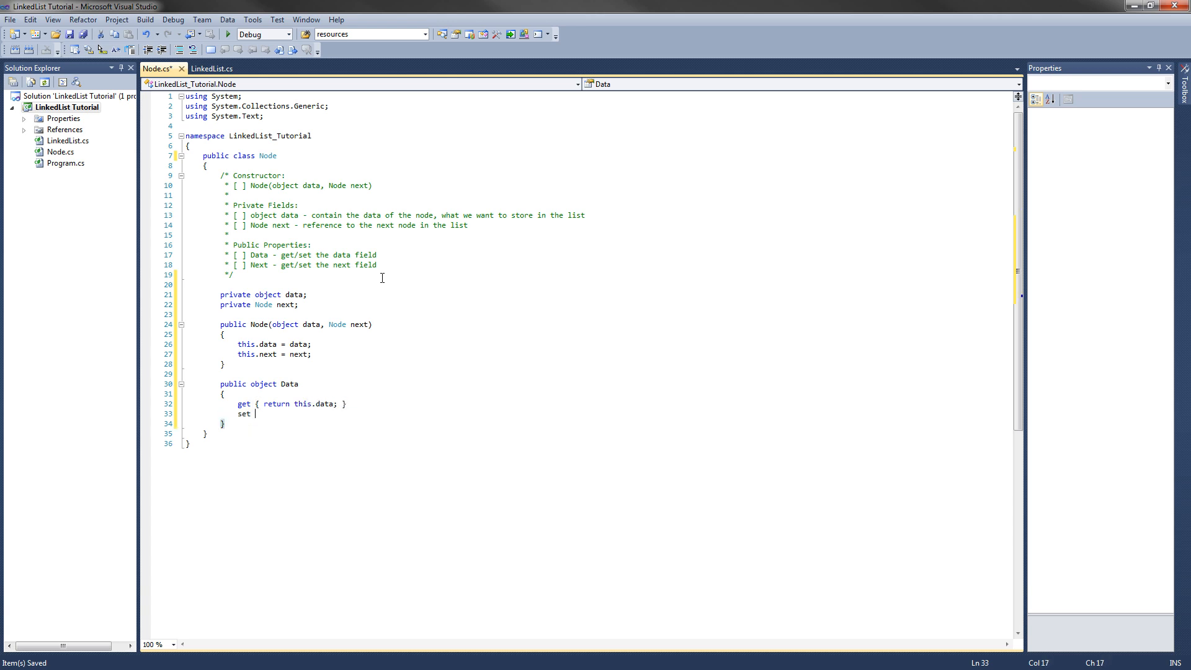
{"action": "type", "text": "{ this.data ="}
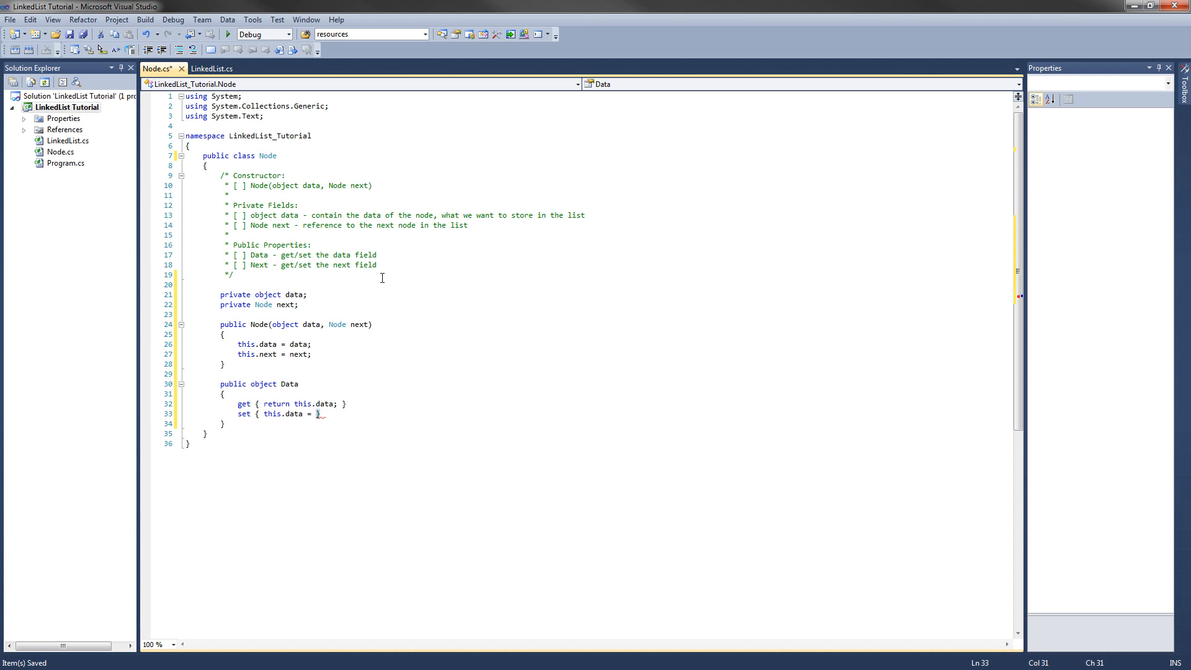
{"action": "type", "text": "value;"}
{"action": "type", "text": "public No"}
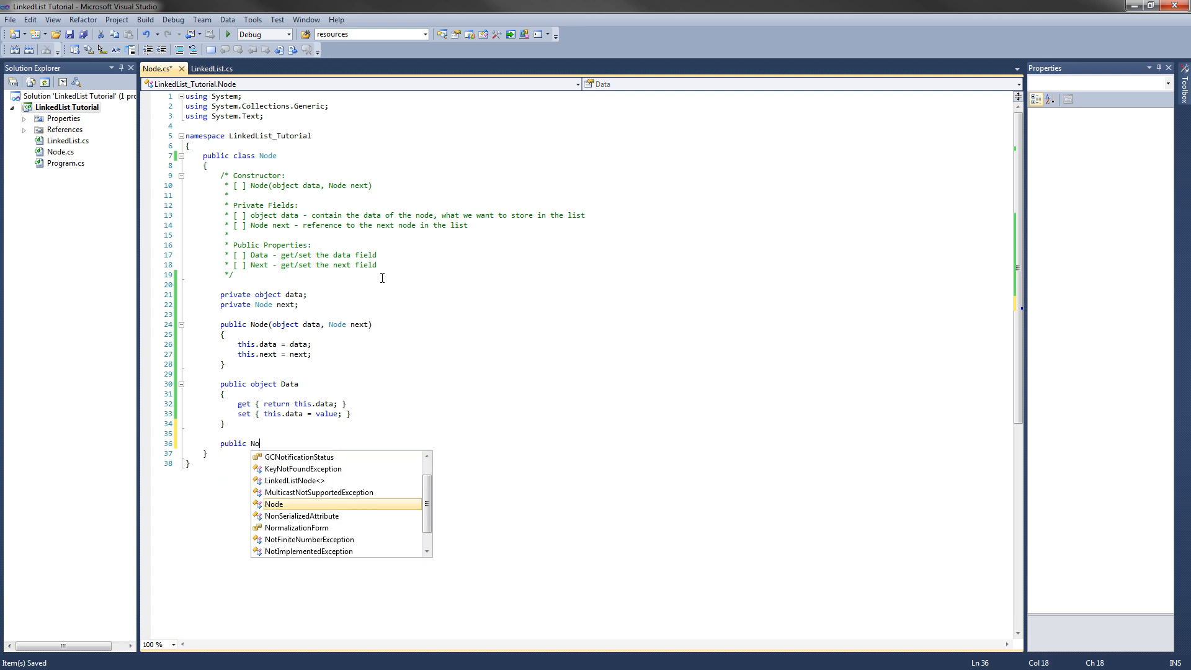
Step: Type 'public Node Next' with get returning this.next, starting the setter with 'this.'
{"action": "type", "text": "de Next"}
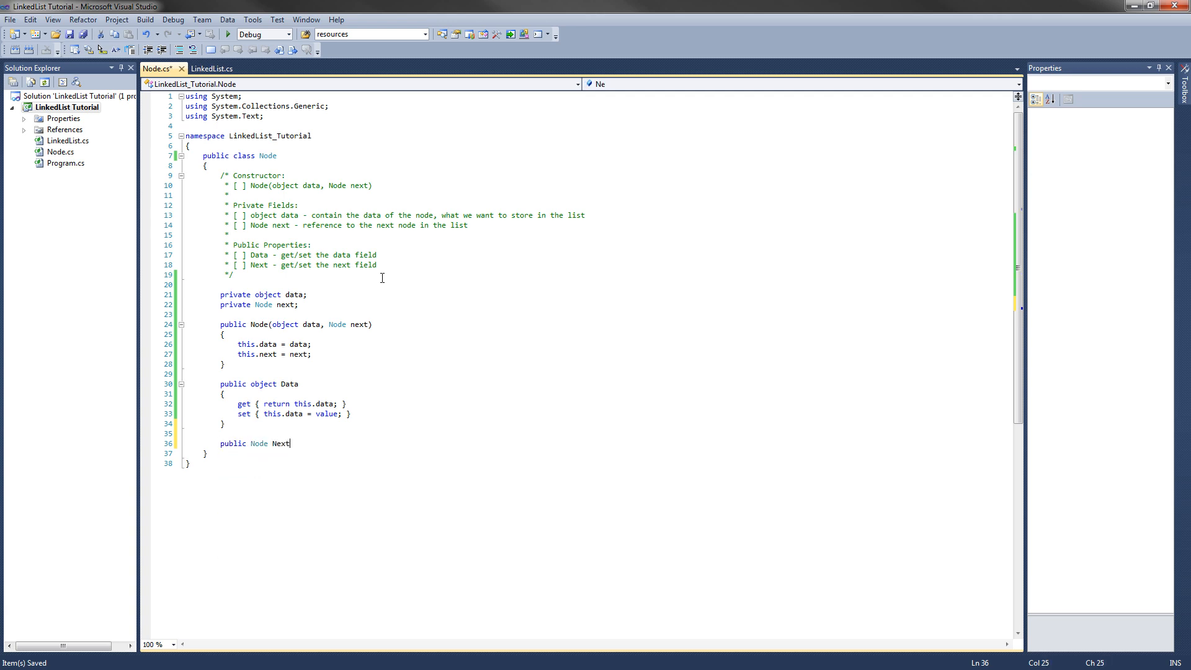
{"action": "type", "text": "{"}
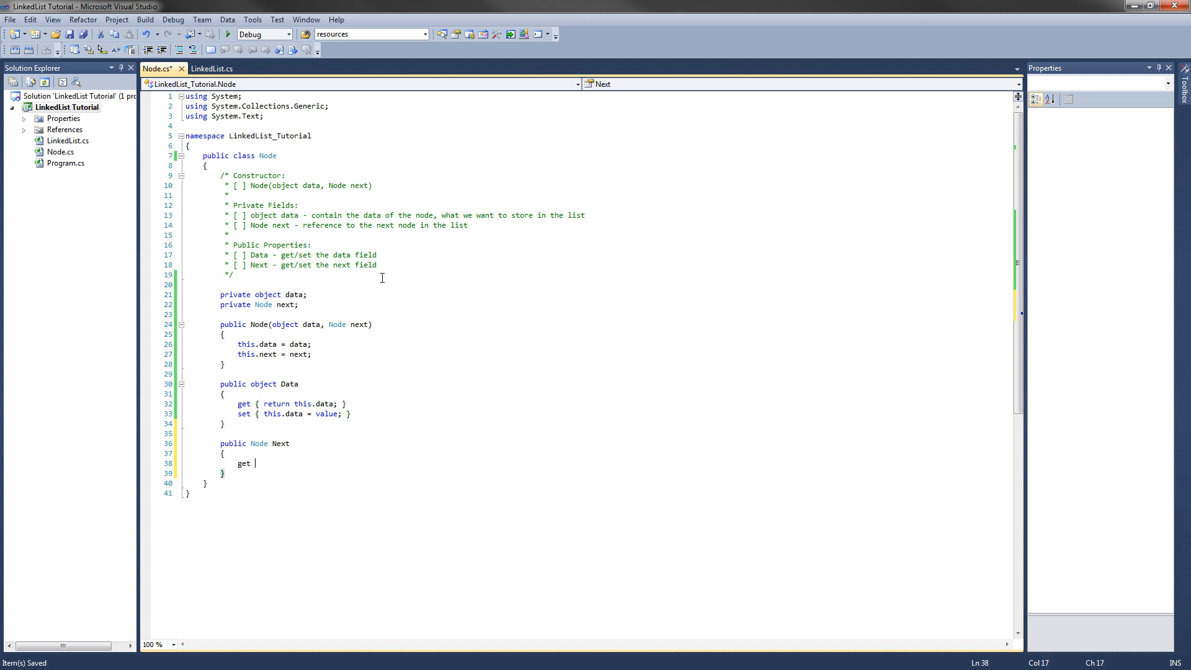
{"action": "type", "text": "return this.next;"}
{"action": "type", "text": "set"}
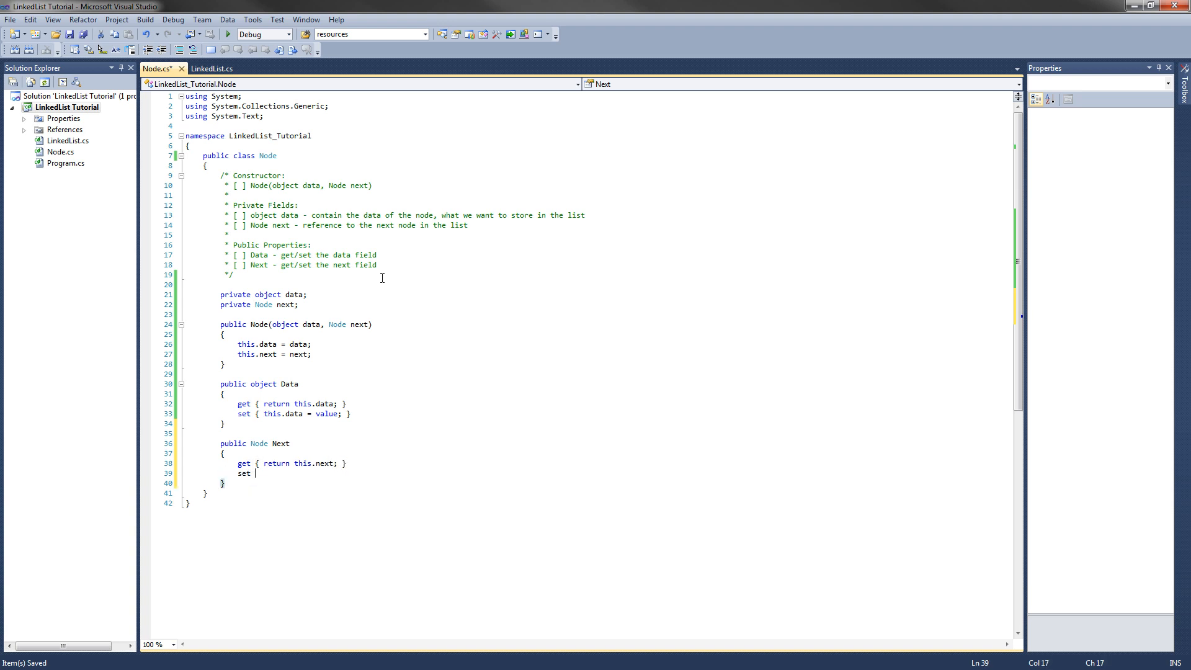
{"action": "type", "text": "{this."}
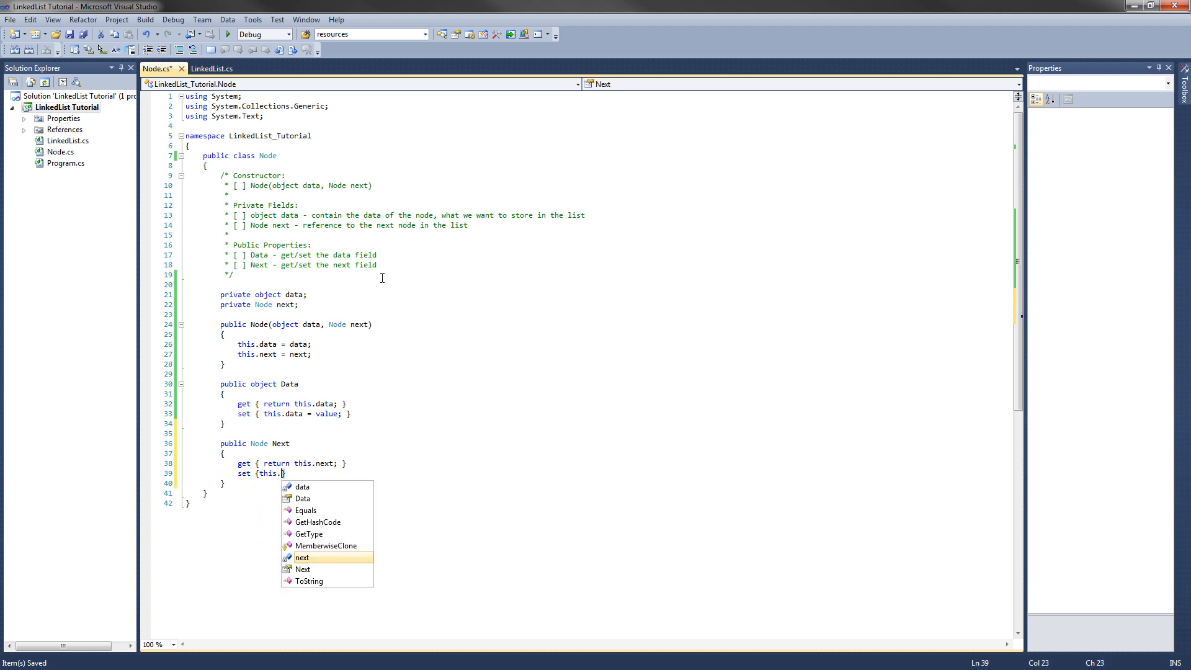